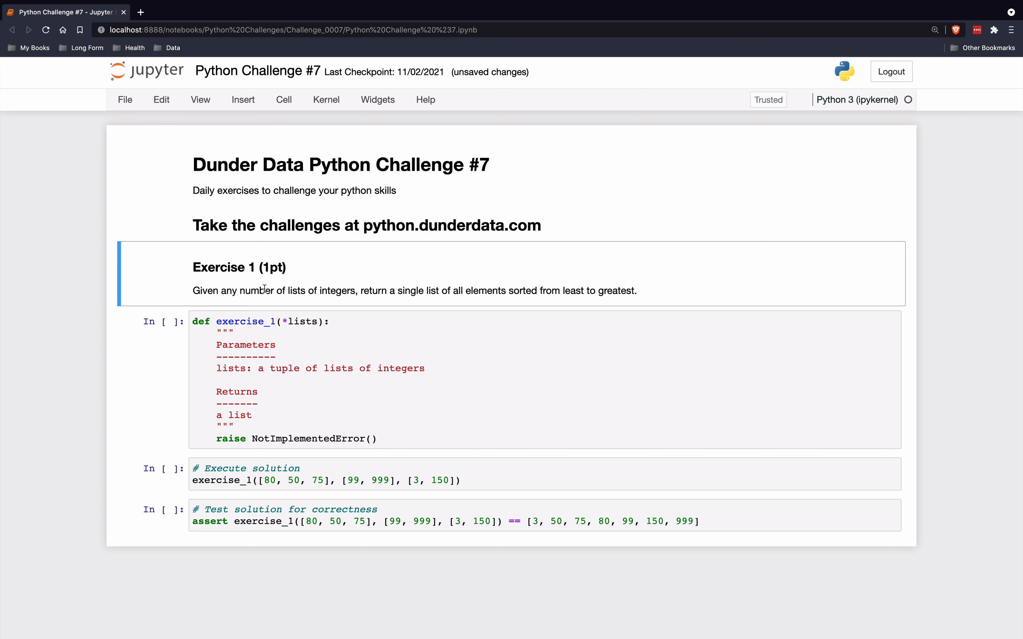
pyautogui.moveTo(289, 337)
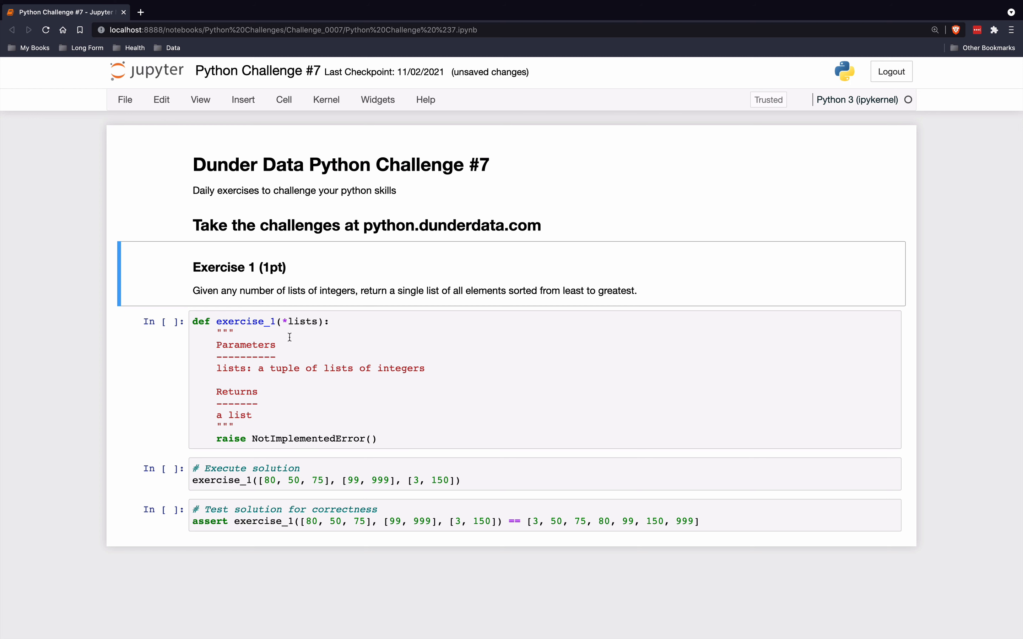
pyautogui.moveTo(381, 300)
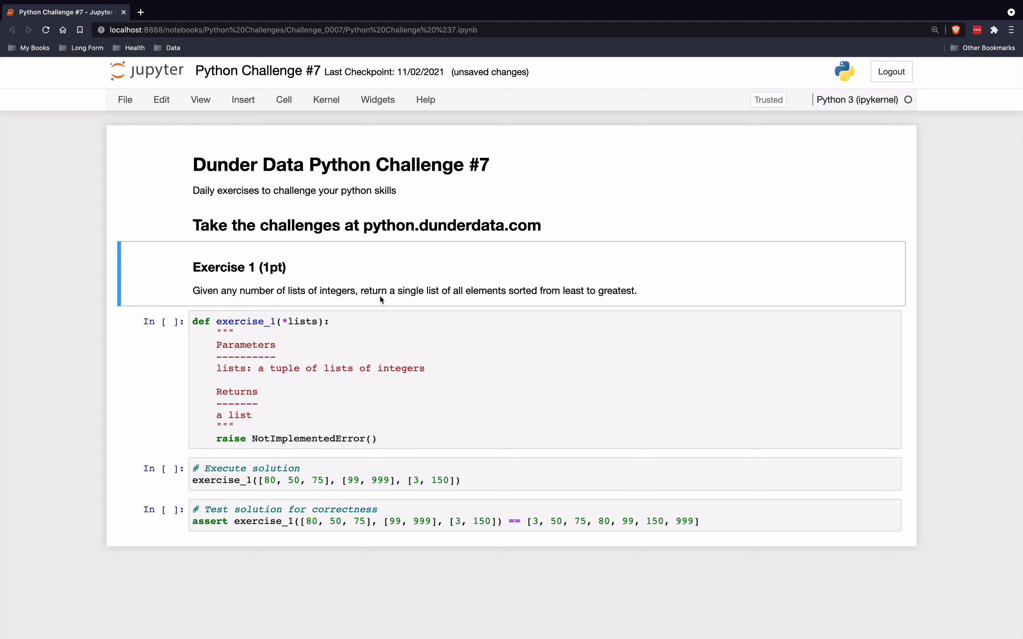
pyautogui.moveTo(494, 291)
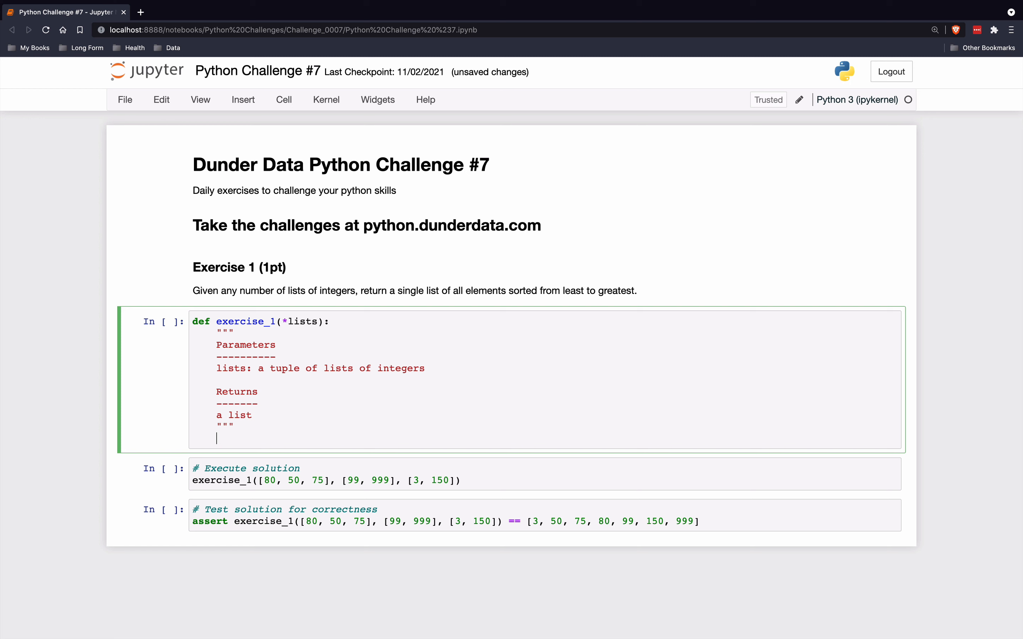
# - Initialize an empty result list with 'final_list = []' as the first body line
pyautogui.write('fina')
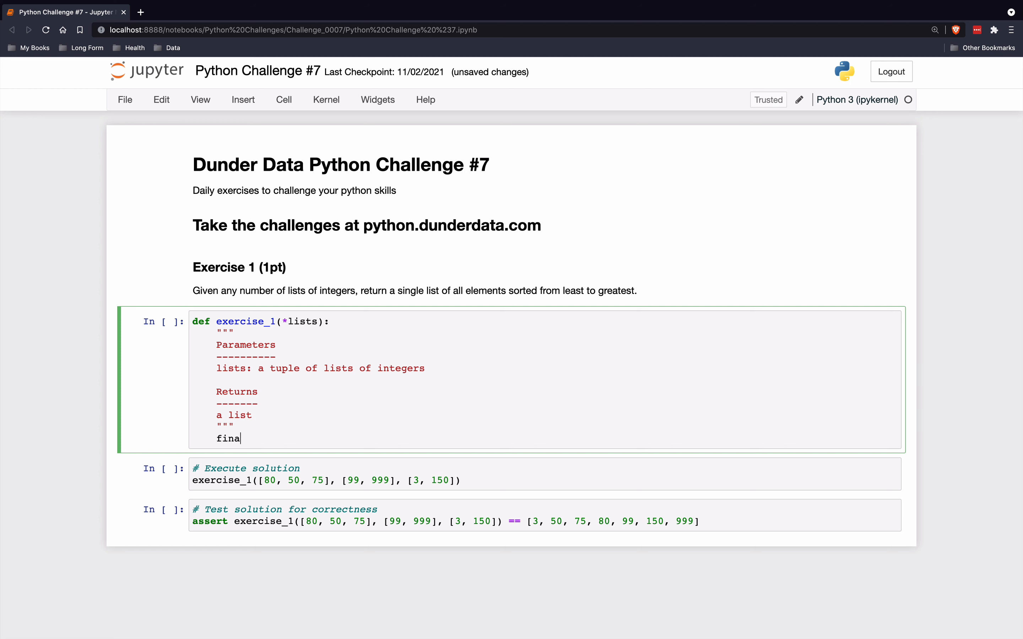
pyautogui.write('l_list')
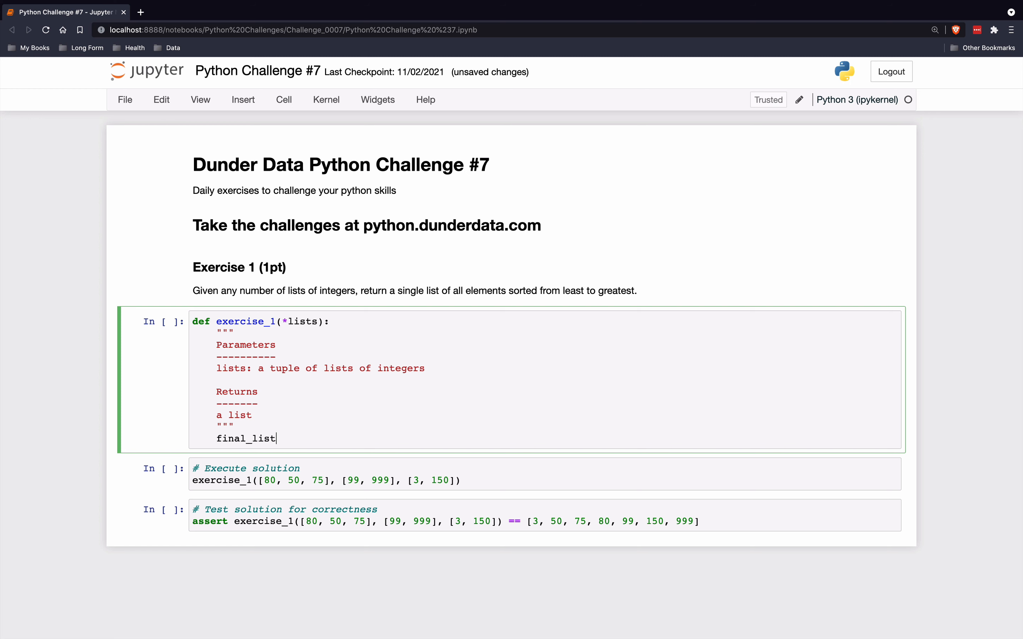
pyautogui.write('= []')
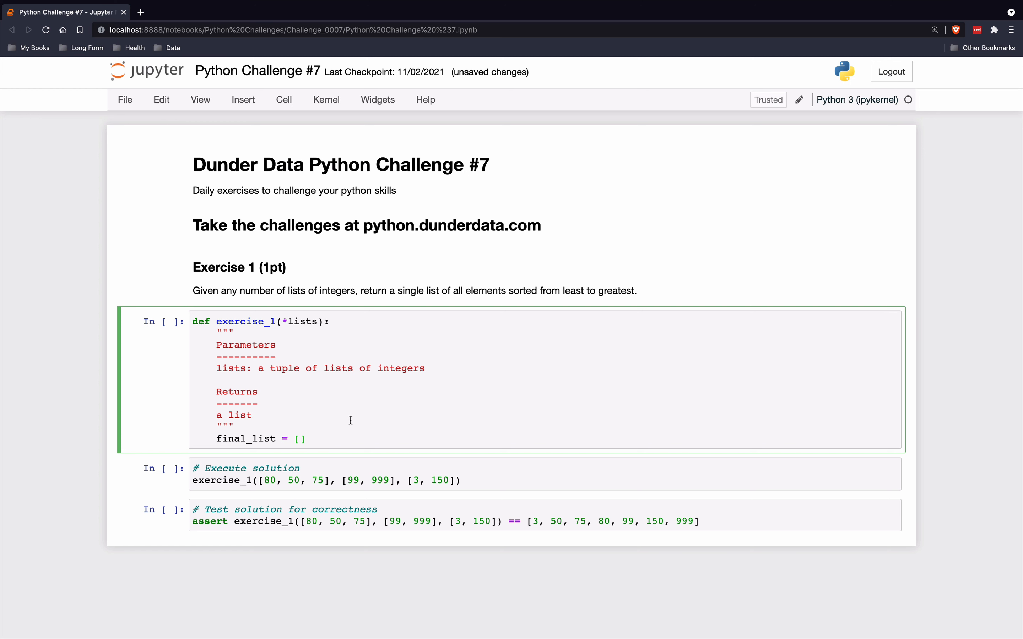
pyautogui.tripleClick(260, 438)
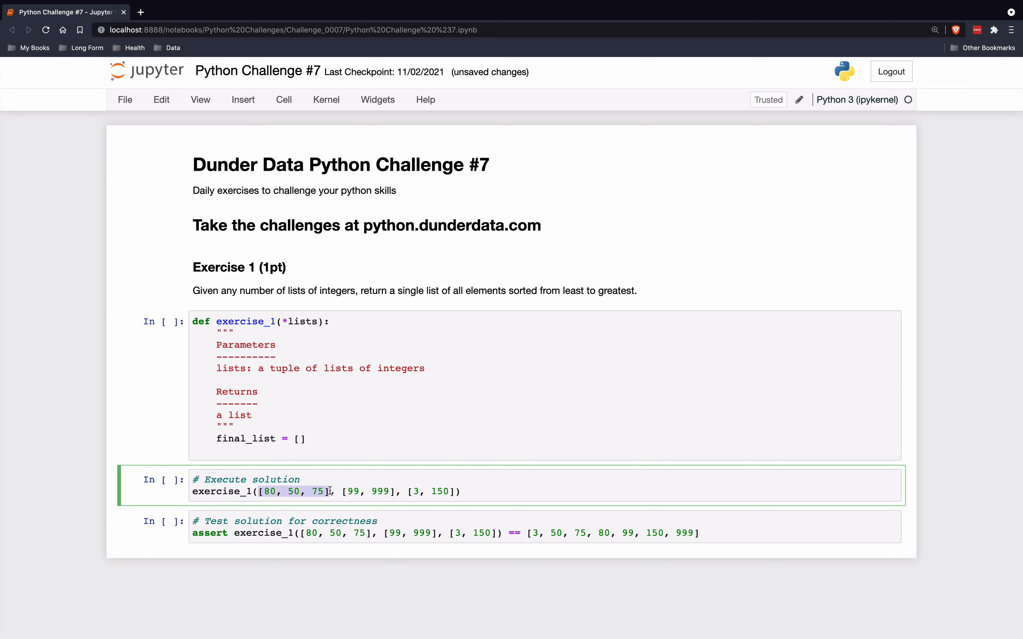
# - Write 'for l in lists:' with the indented 'final_list.extend(l)' to combine all input lists
pyautogui.write('for')
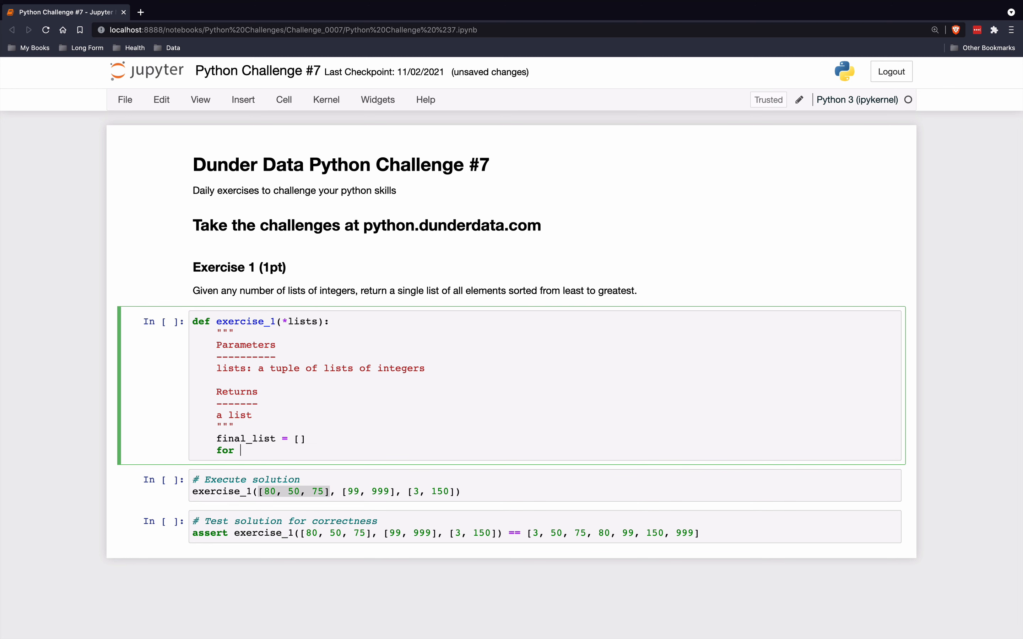
pyautogui.write('l')
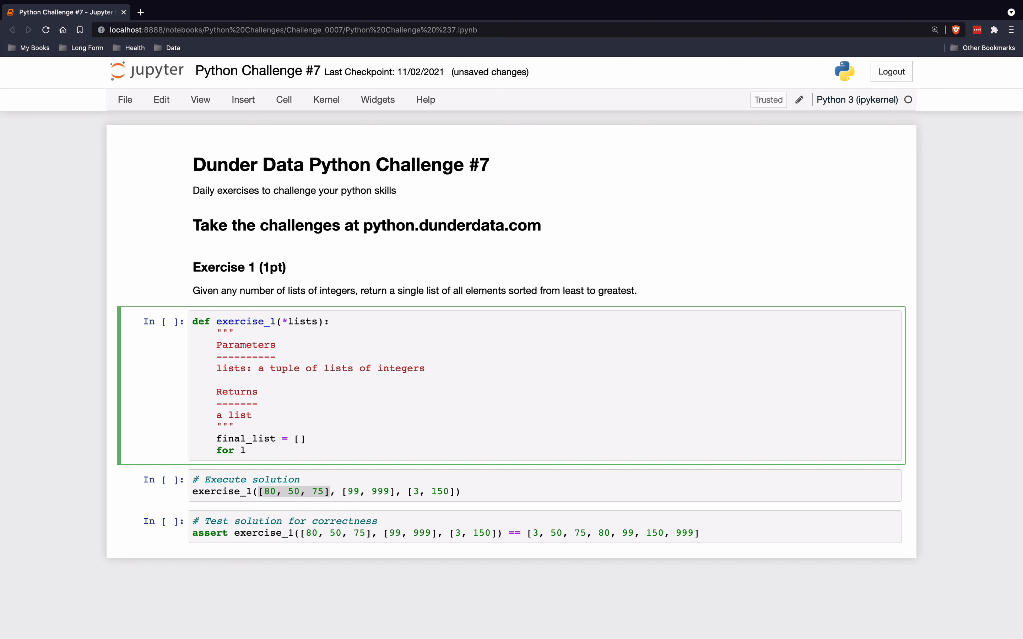
pyautogui.write('in lists:')
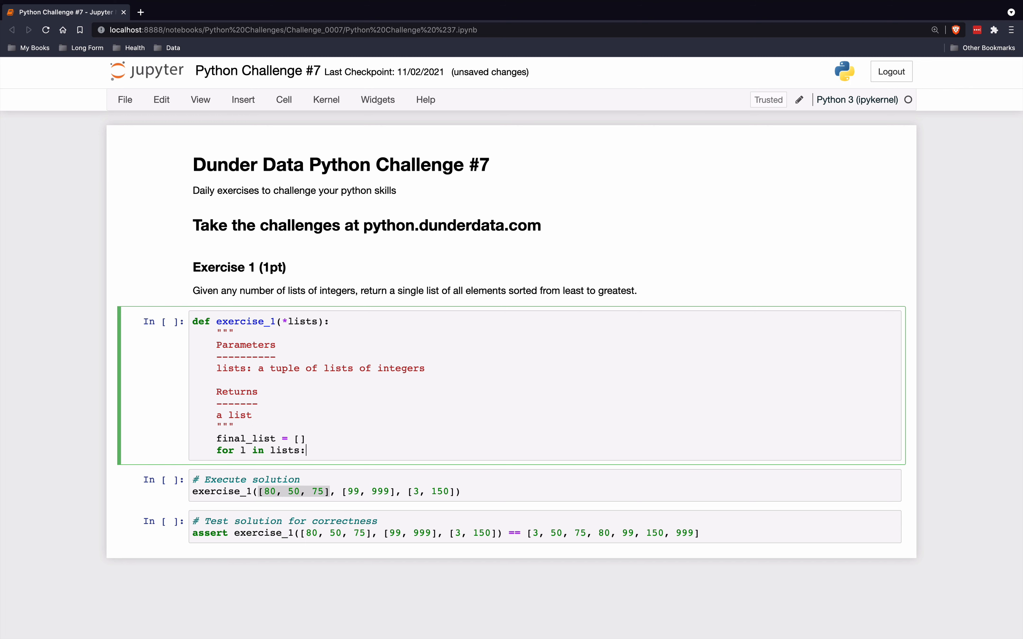
pyautogui.write('final')
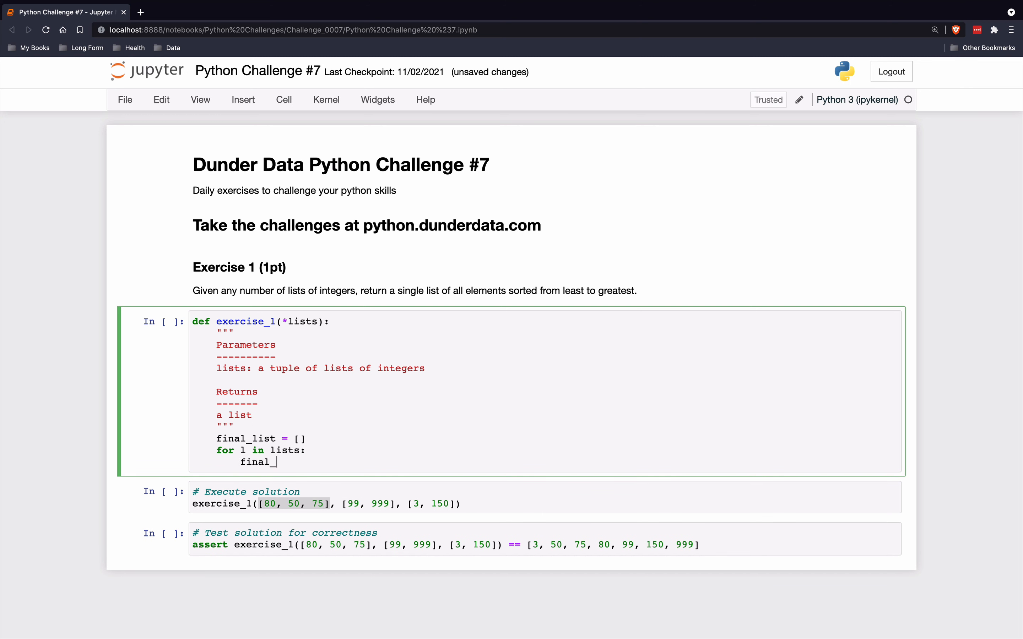
pyautogui.write('_list.exte')
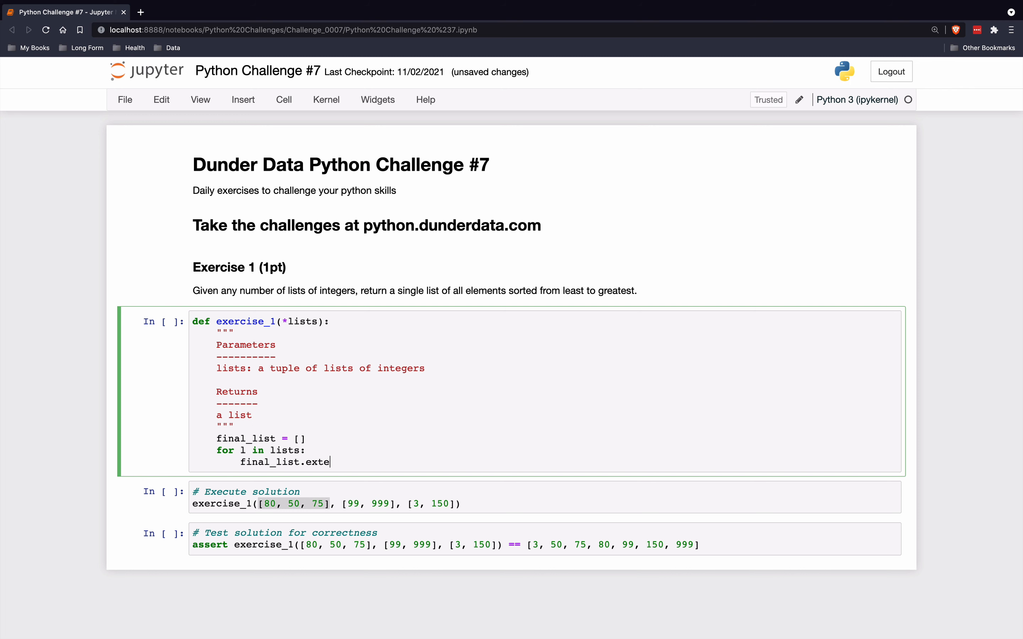
pyautogui.write('nd(l)')
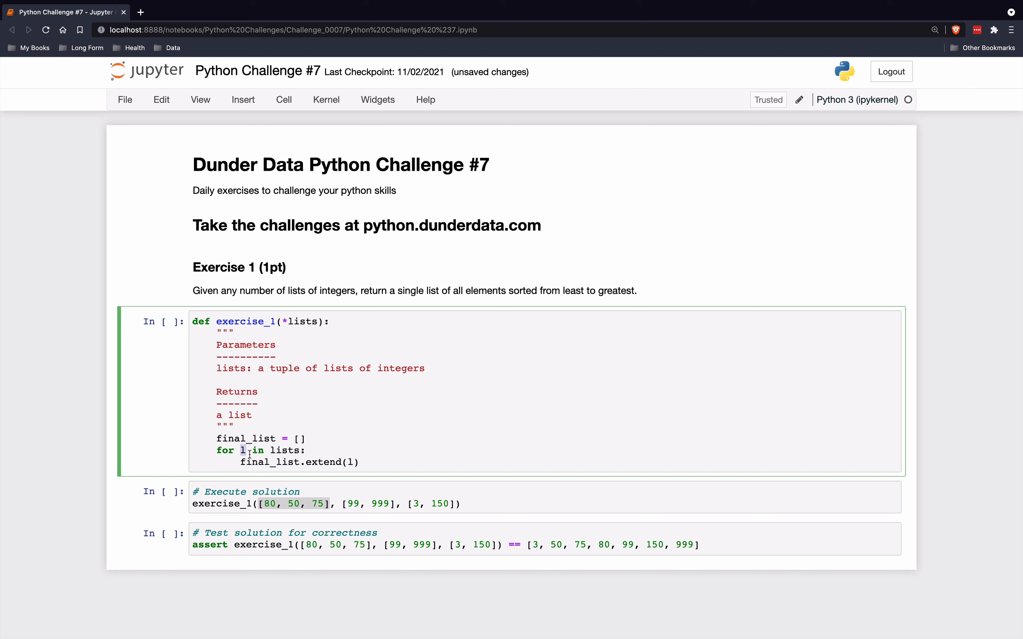
pyautogui.click(313, 497)
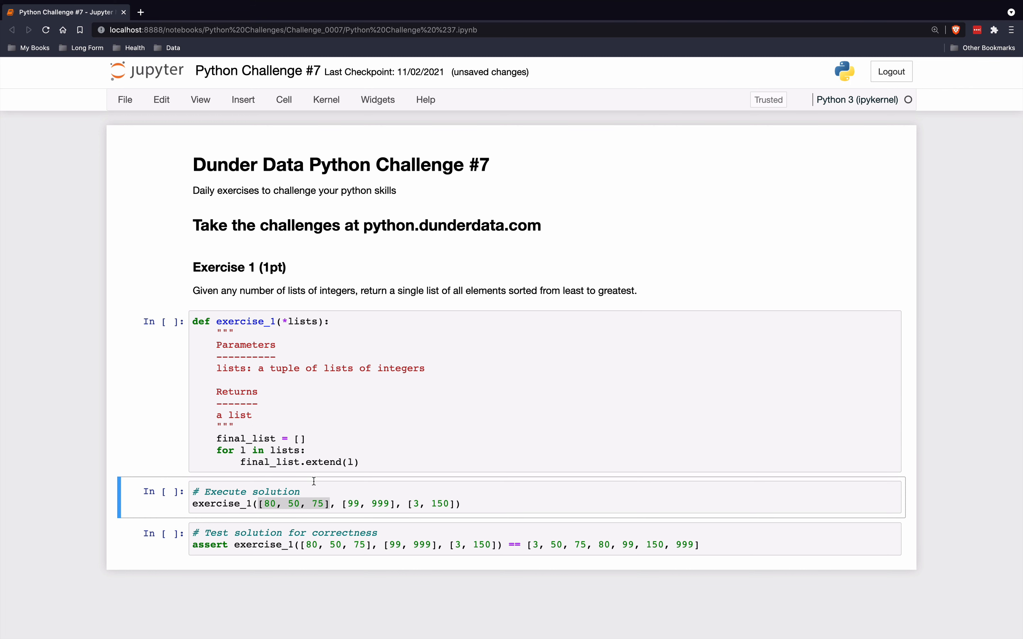
pyautogui.click(245, 503)
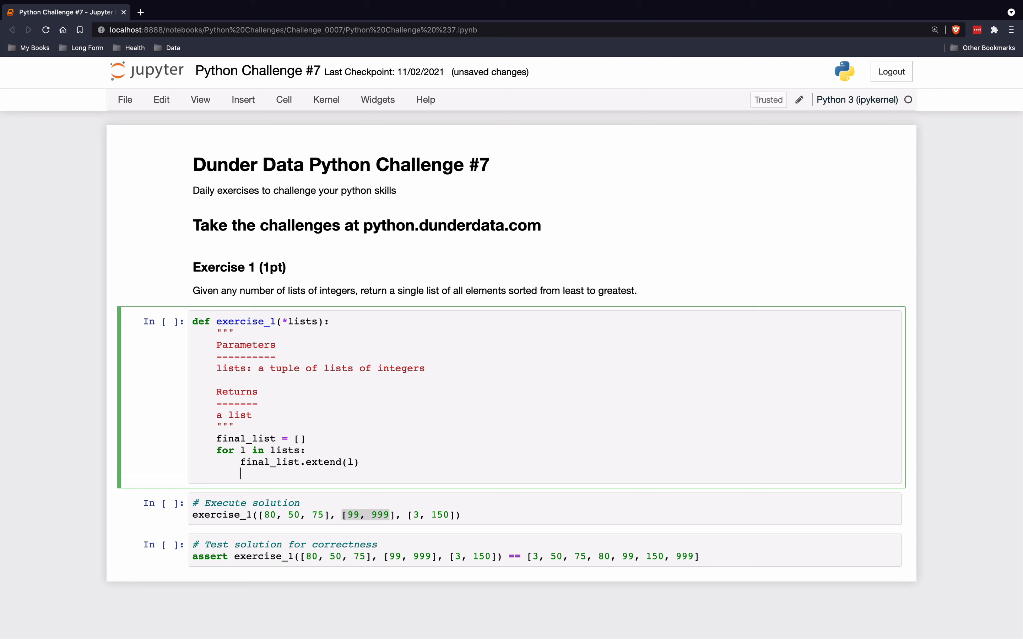
# - Return final_list, run to get [80, 50, 75, 99, 999, 3, 150], then begin wrapping it in sort
pyautogui.write('return final')
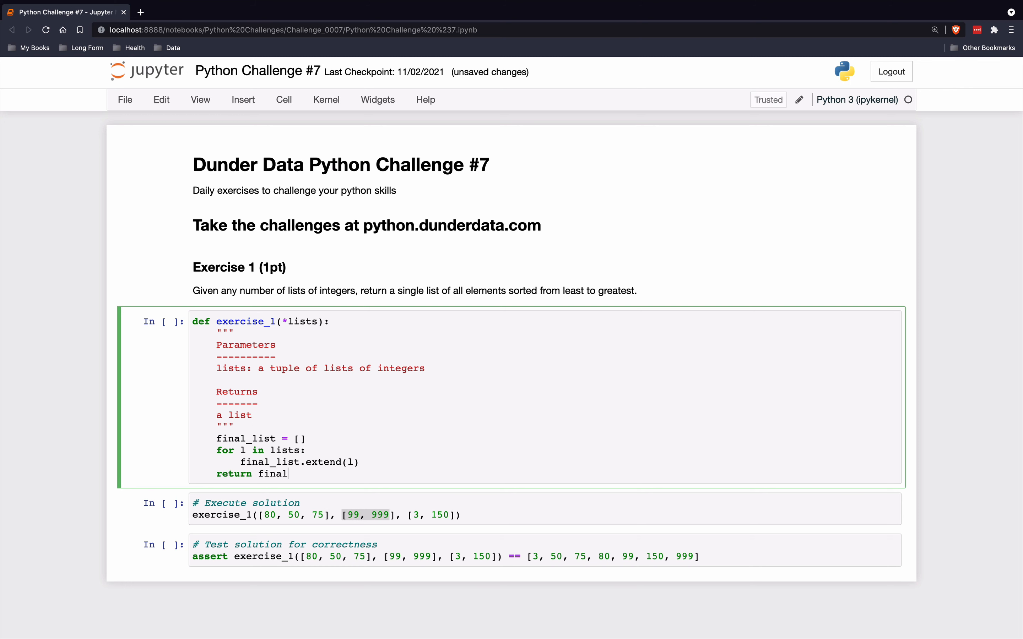
pyautogui.press('shift+enter')
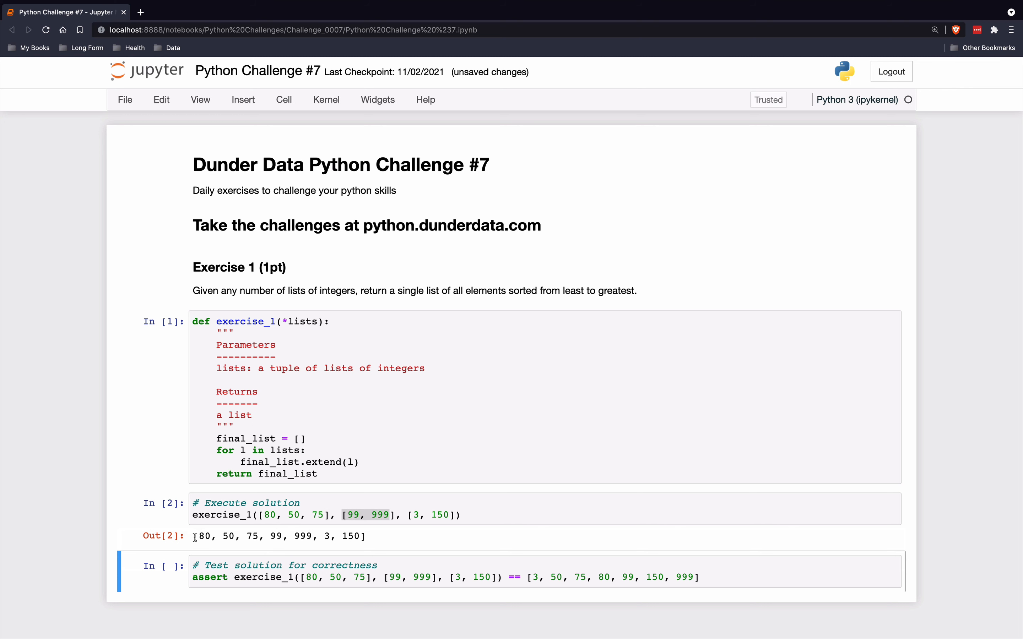
pyautogui.moveTo(196, 536); pyautogui.dragTo(365, 537)
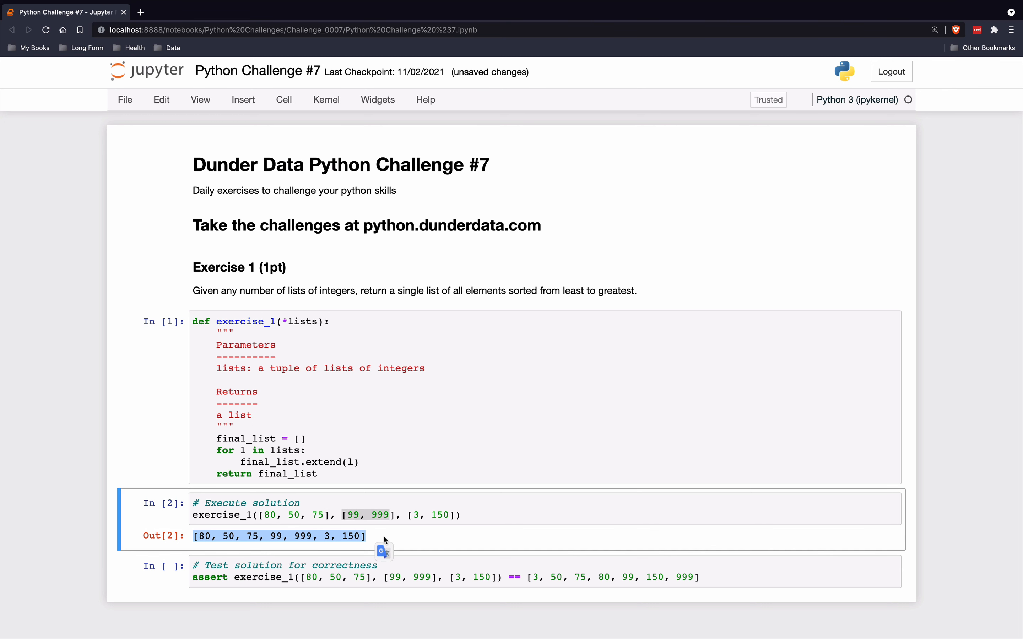
pyautogui.write('sorted(')
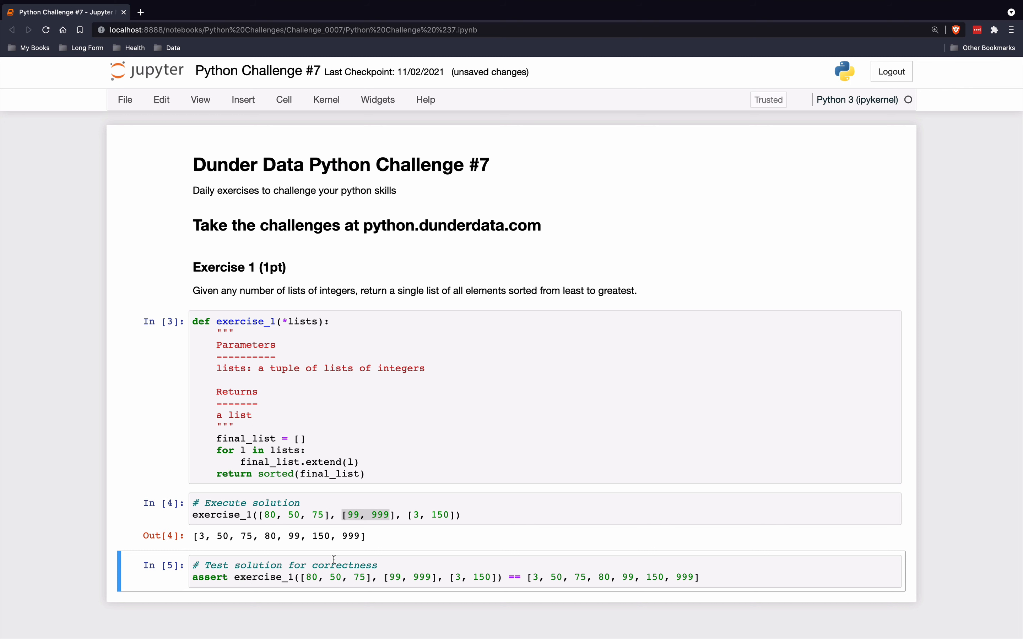
pyautogui.moveTo(258, 468)
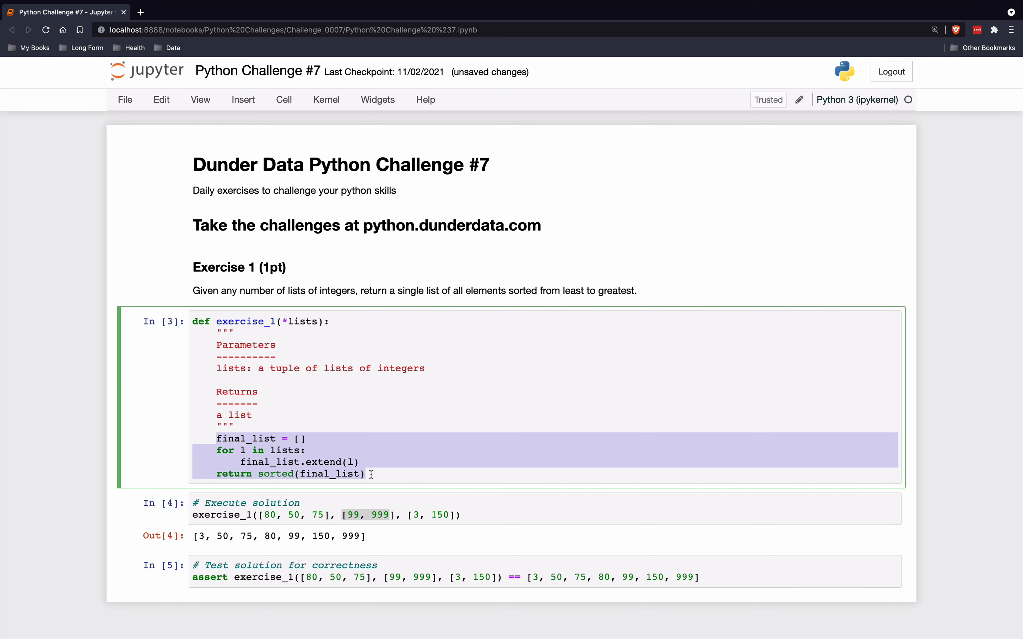
pyautogui.click(268, 450)
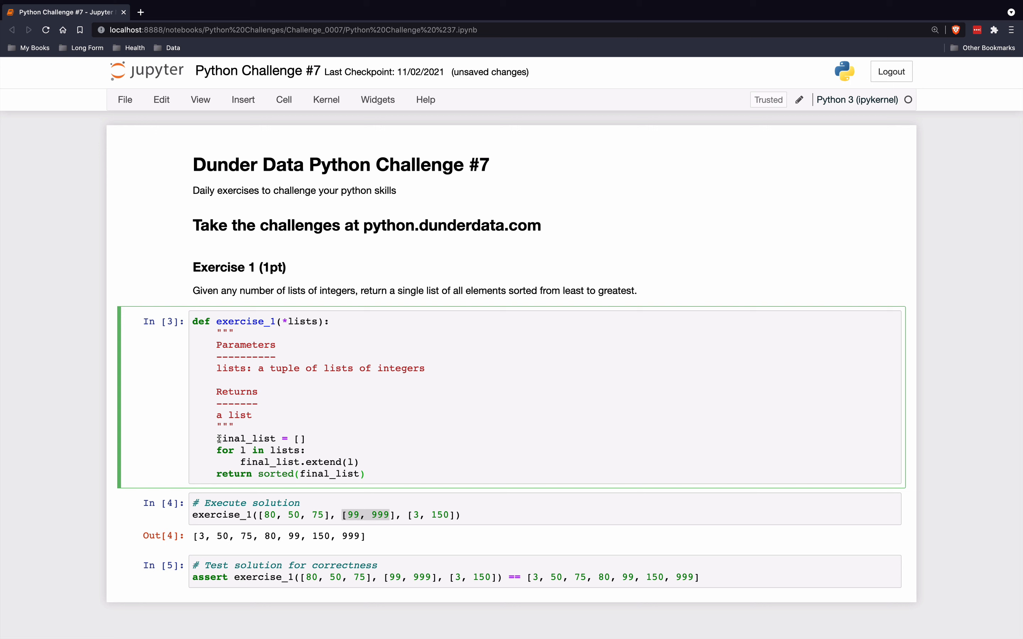
pyautogui.click(366, 474)
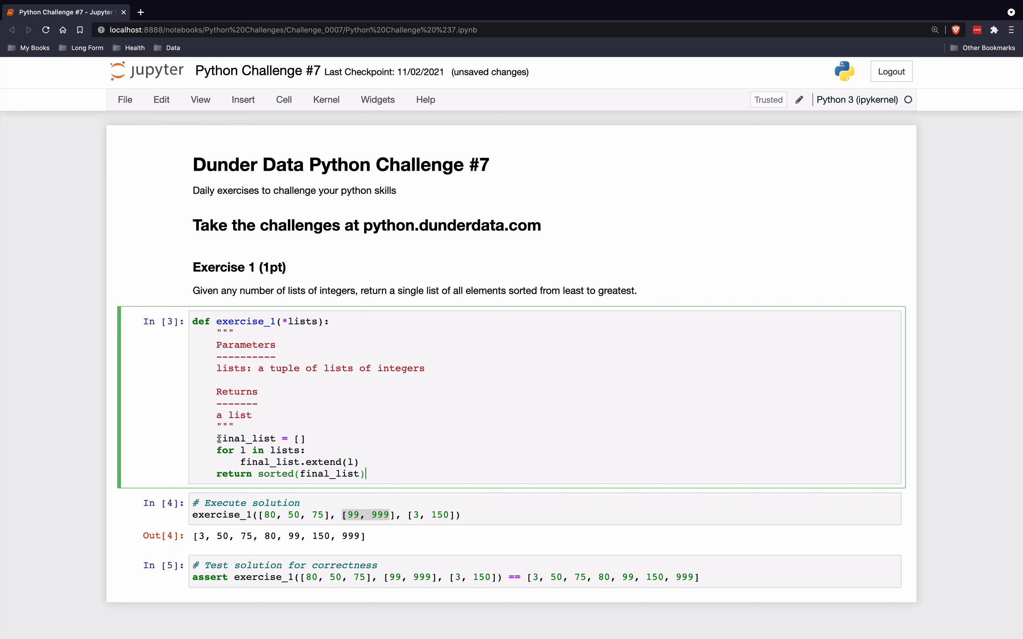